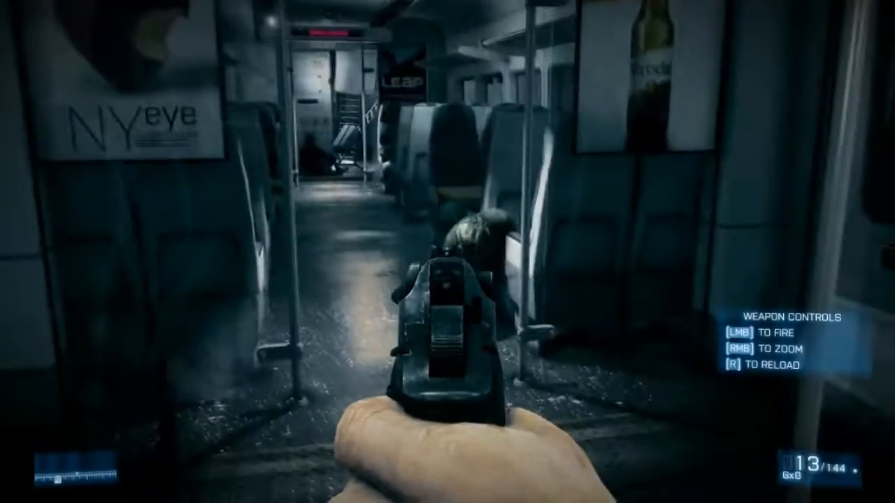
{"action": "left_click", "coordinate": [448, 252]}
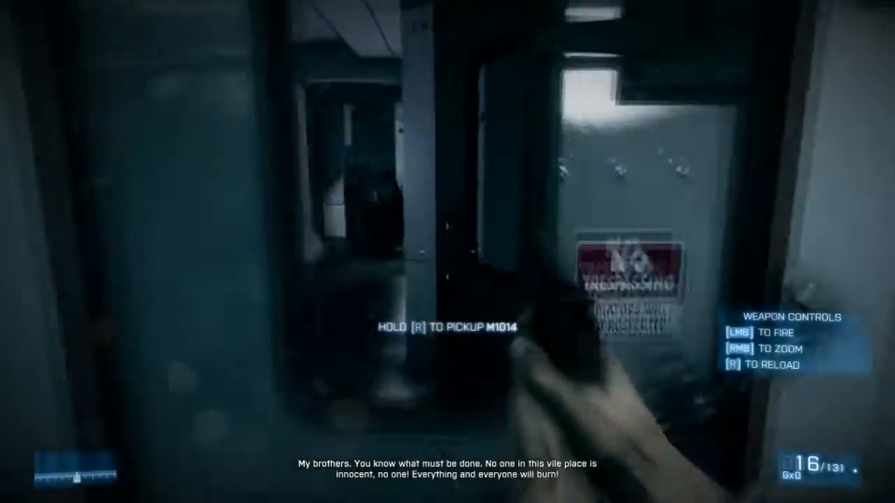
{"action": "mouse_move", "coordinate": [447, 251]}
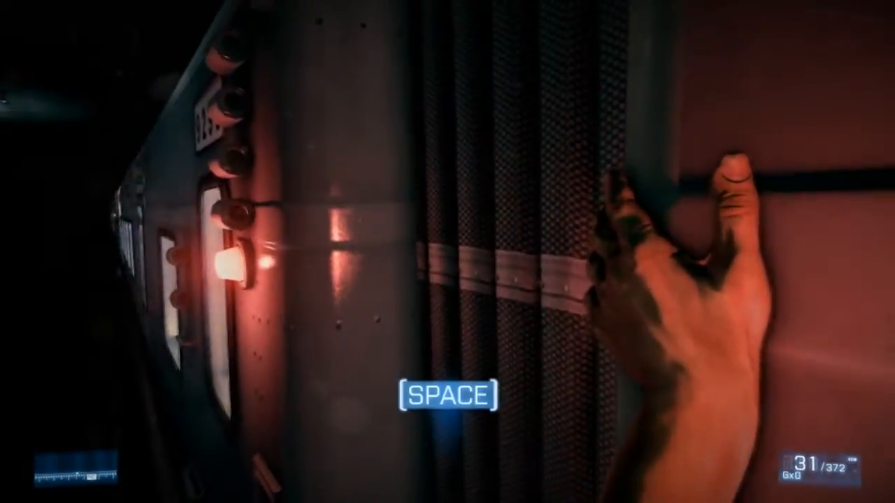
{"action": "key", "text": "space"}
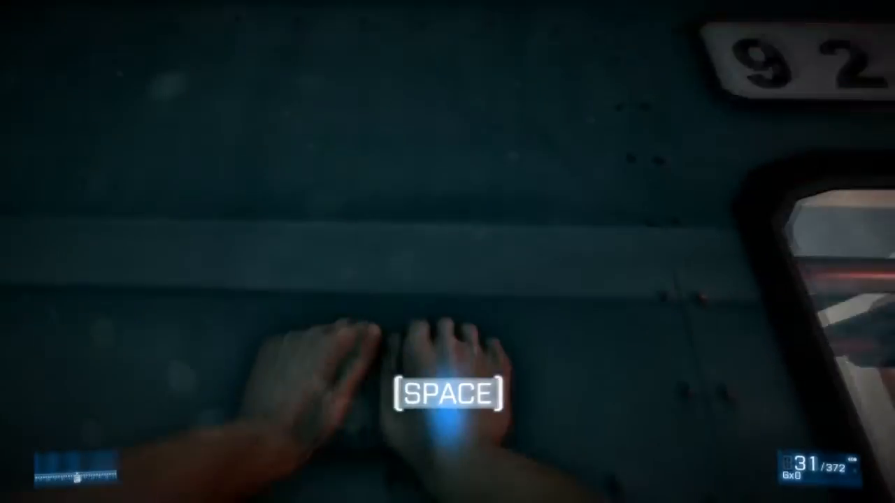
{"action": "key", "text": "space"}
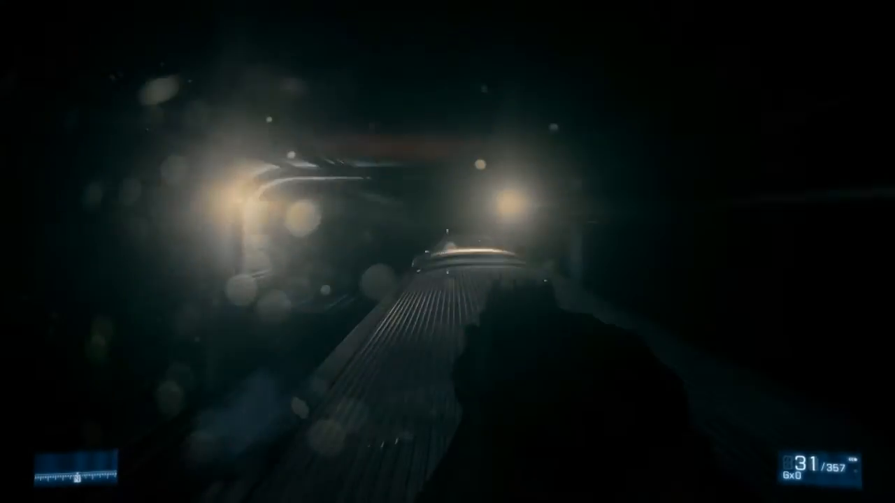
{"action": "left_click", "coordinate": [447, 252]}
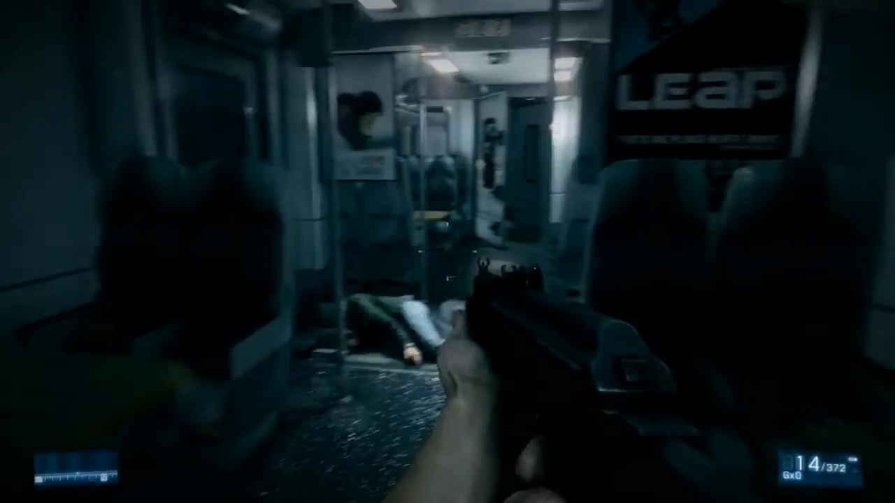
{"action": "left_click", "coordinate": [447, 251]}
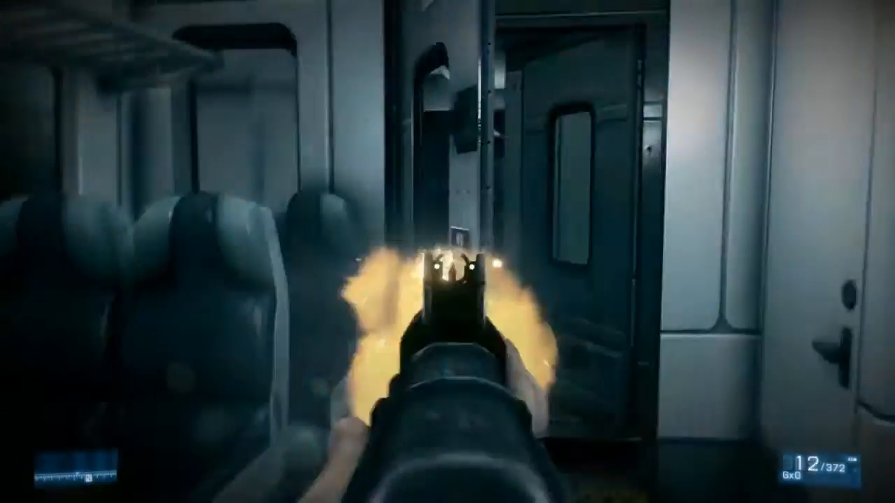